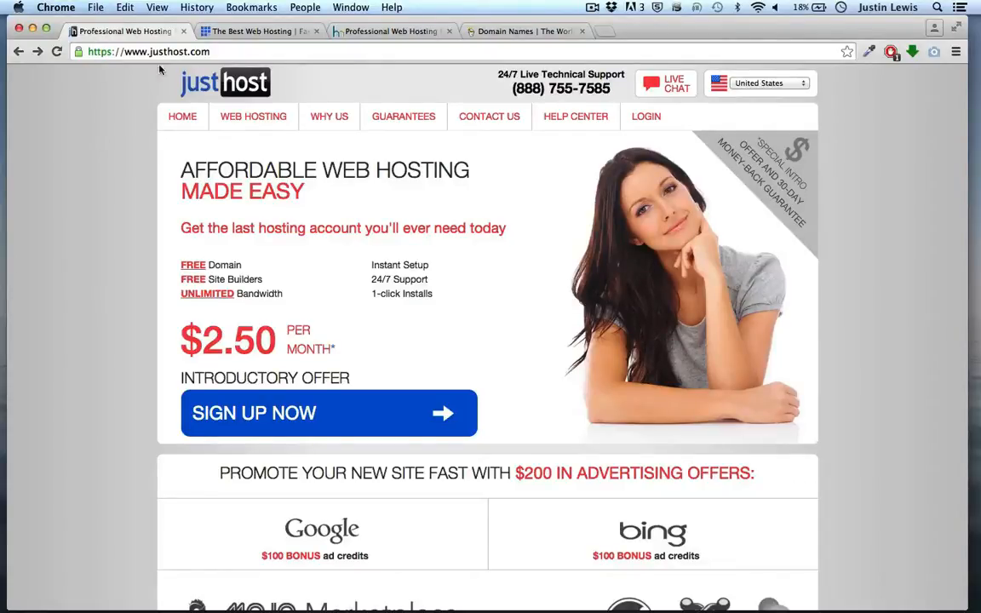
# Step: Compare Bluehost, HostMonster and GoDaddy, then sign up for Just Host's $4.50 Plus plan
pyautogui.click(260, 32)
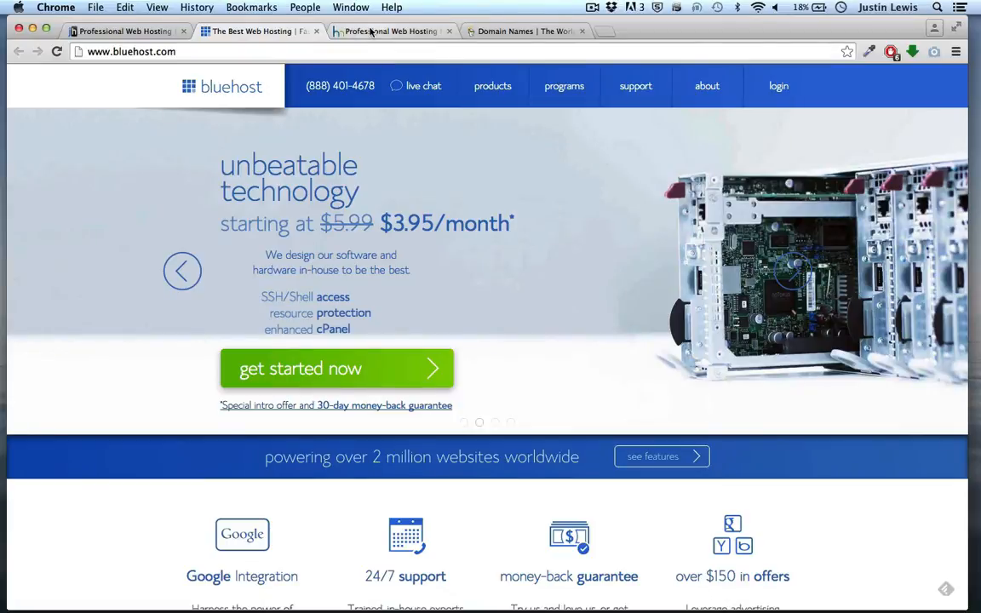
pyautogui.click(390, 32)
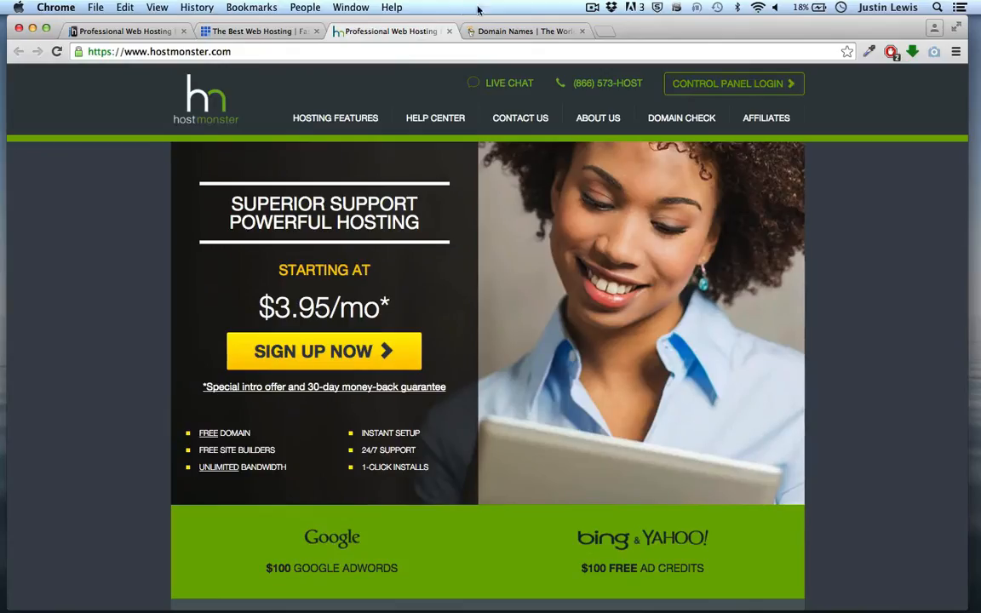
pyautogui.click(527, 31)
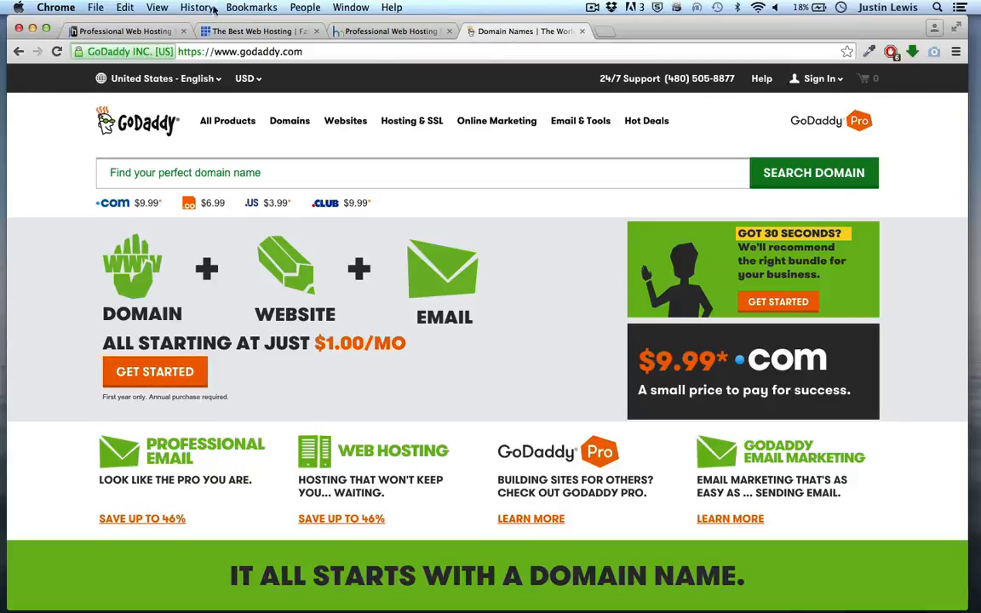
pyautogui.click(124, 31)
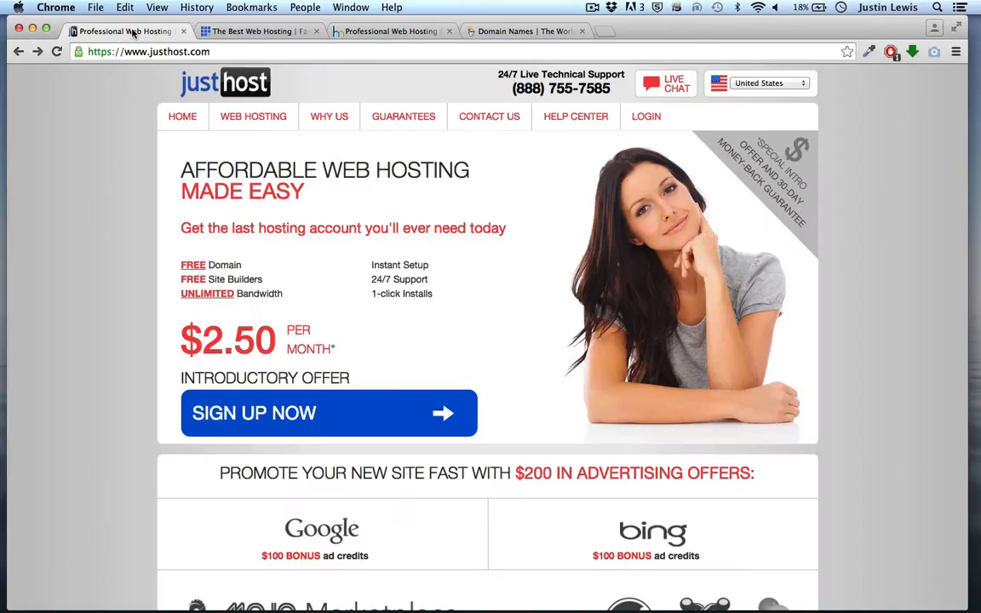
pyautogui.moveTo(99, 237)
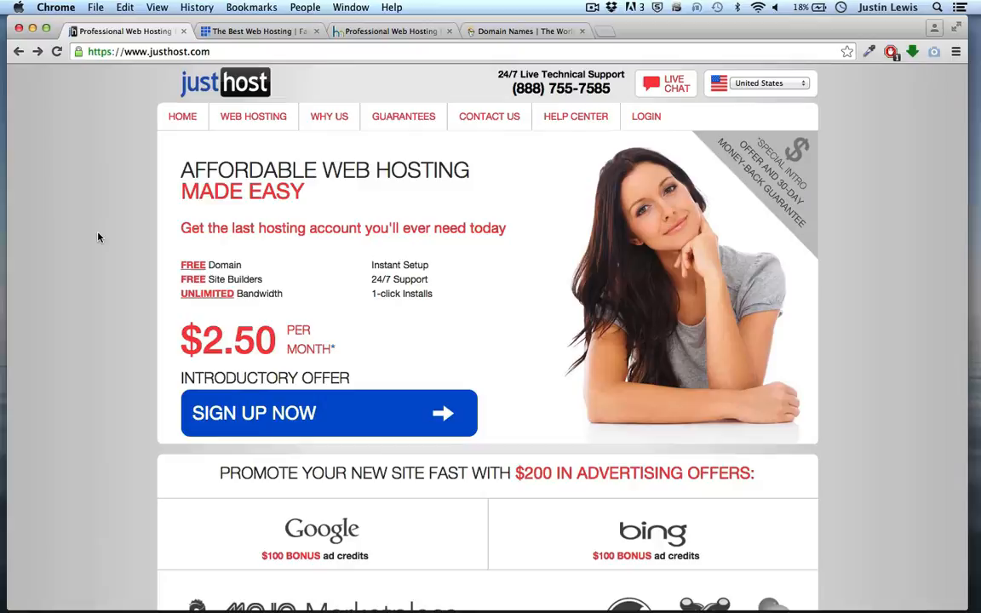
pyautogui.click(329, 413)
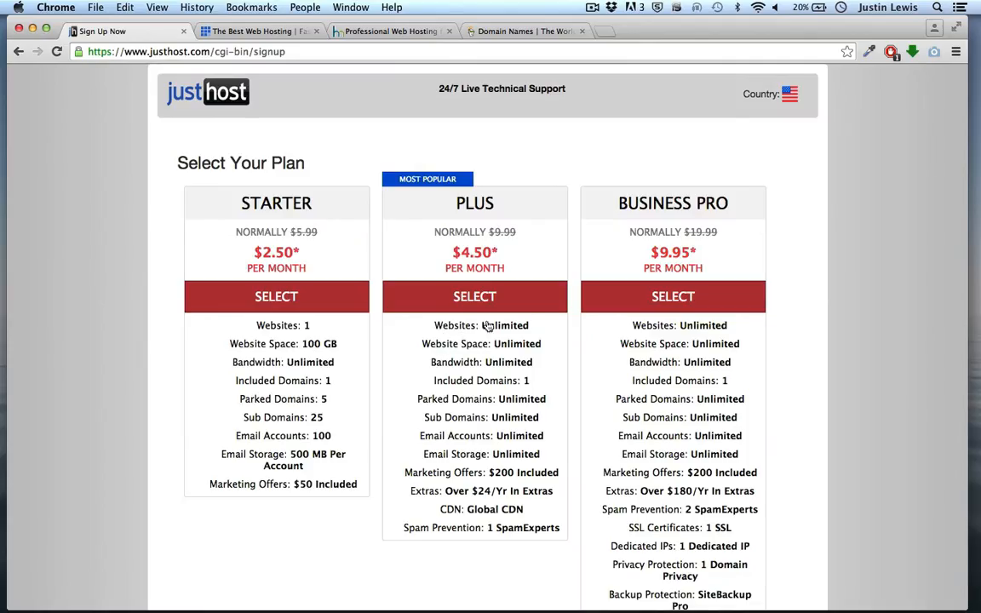
pyautogui.moveTo(413, 330)
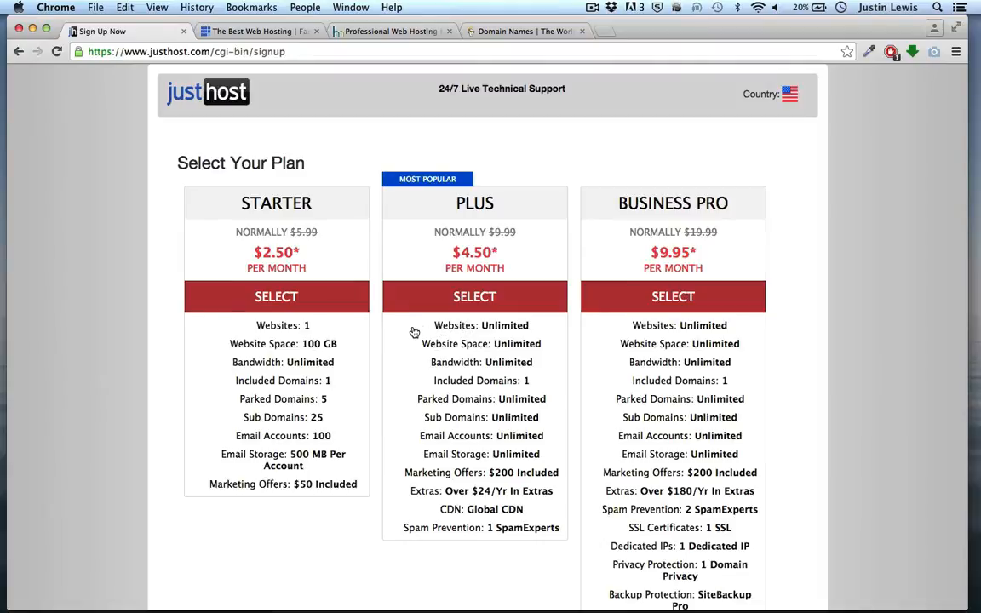
pyautogui.moveTo(475, 297)
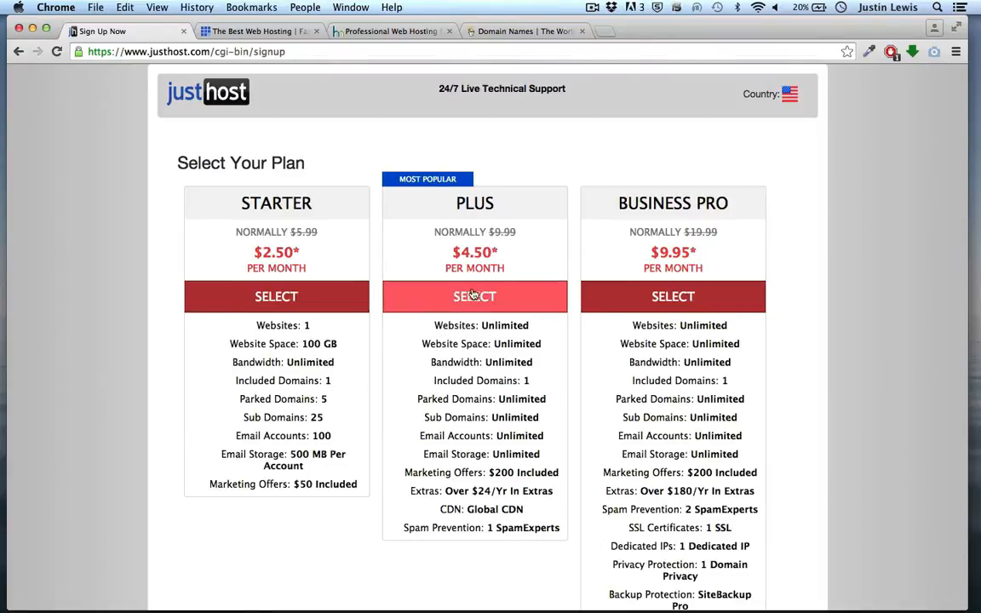
pyautogui.click(474, 296)
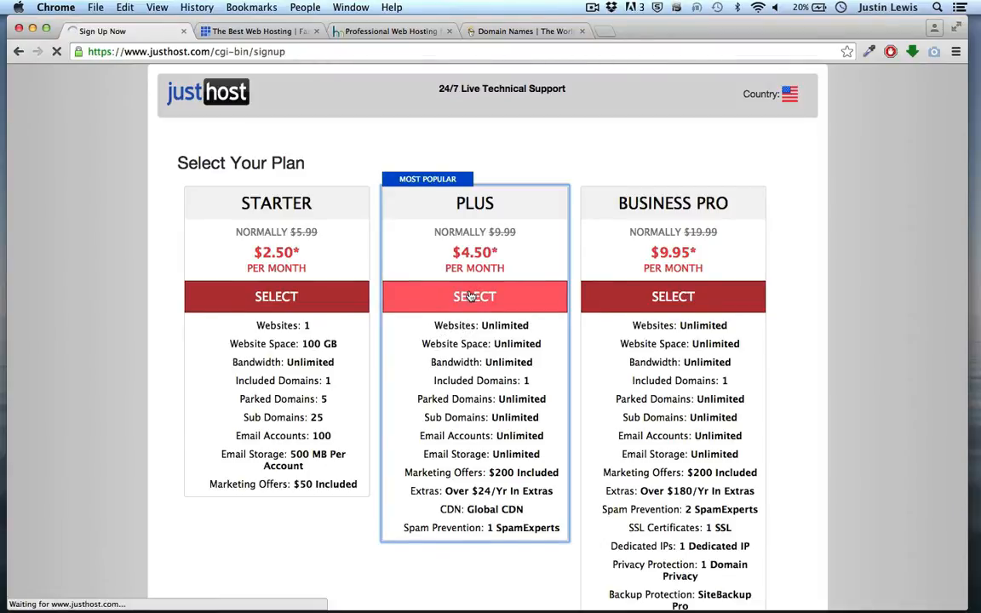
# Step: Enter the domain justinswebsitedemo, keep the .com extension, and submit it
pyautogui.click(475, 297)
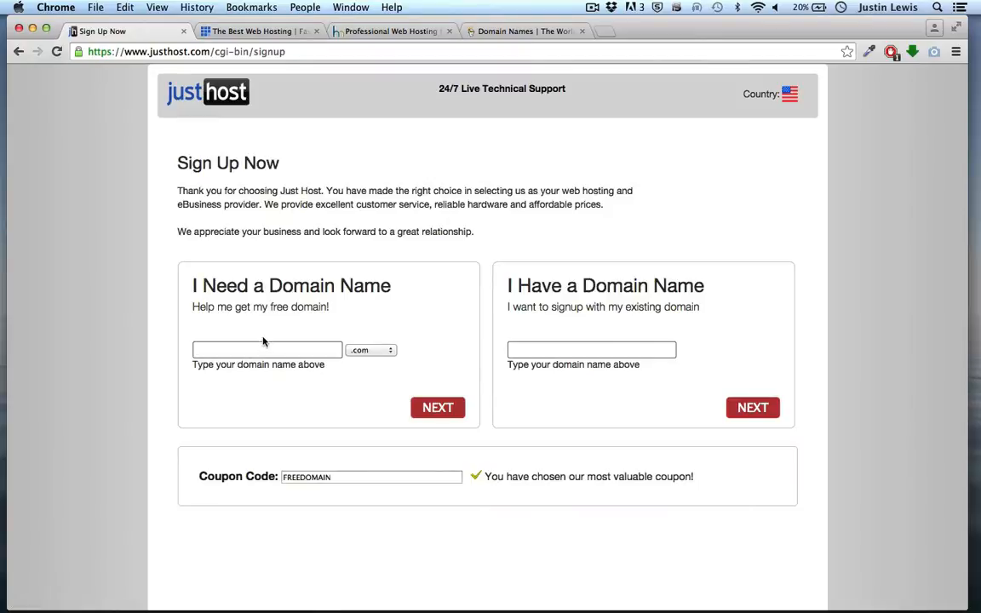
pyautogui.click(266, 350)
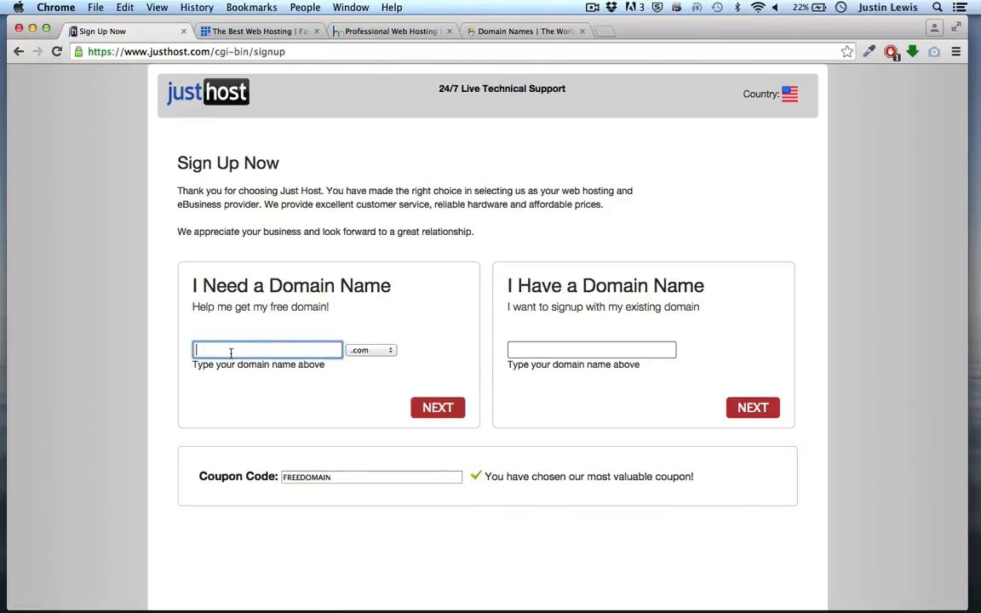
pyautogui.write('justinswebsitedemo')
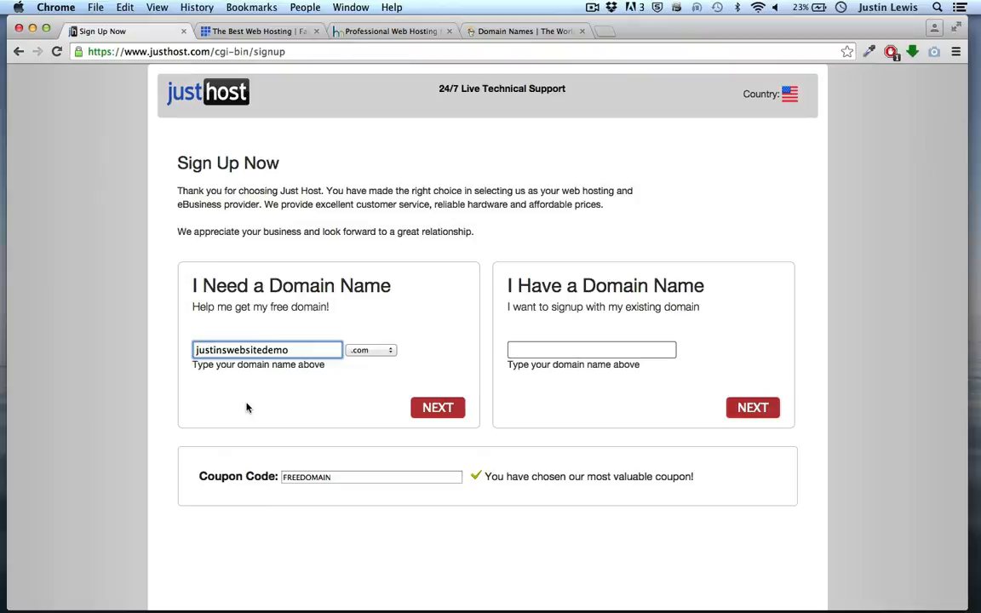
pyautogui.click(371, 350)
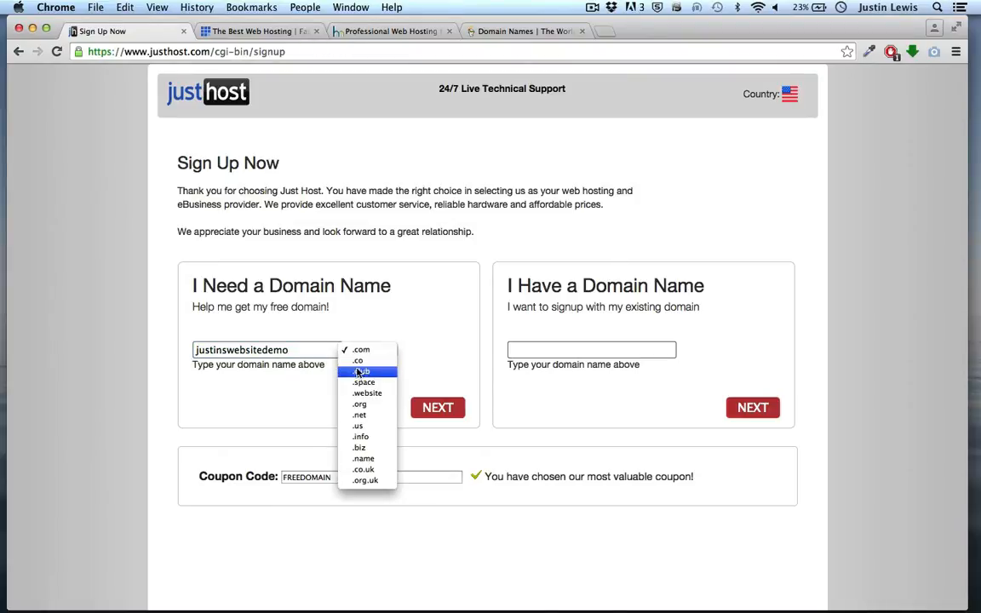
pyautogui.moveTo(365, 479)
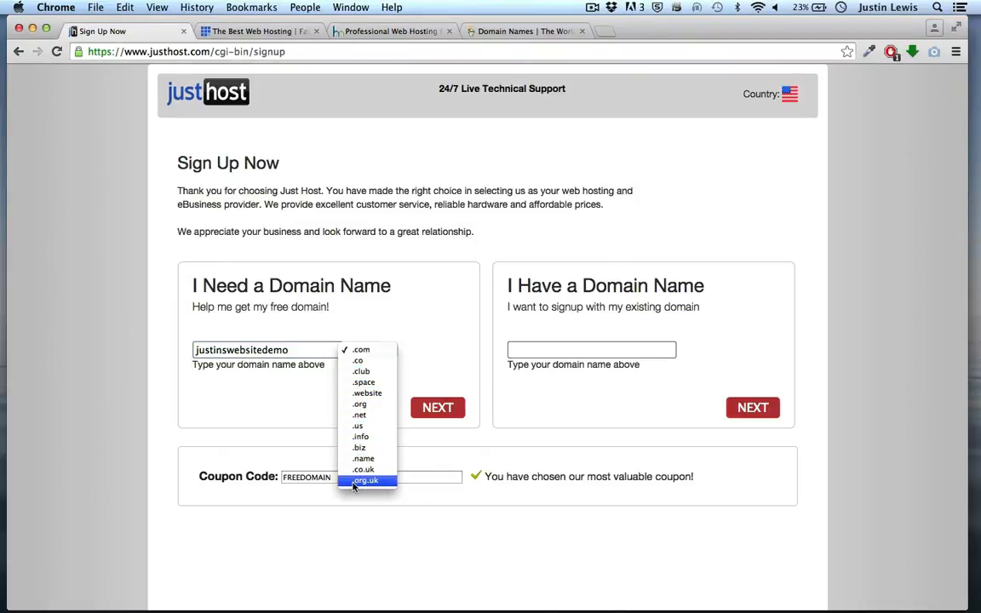
pyautogui.moveTo(361, 349)
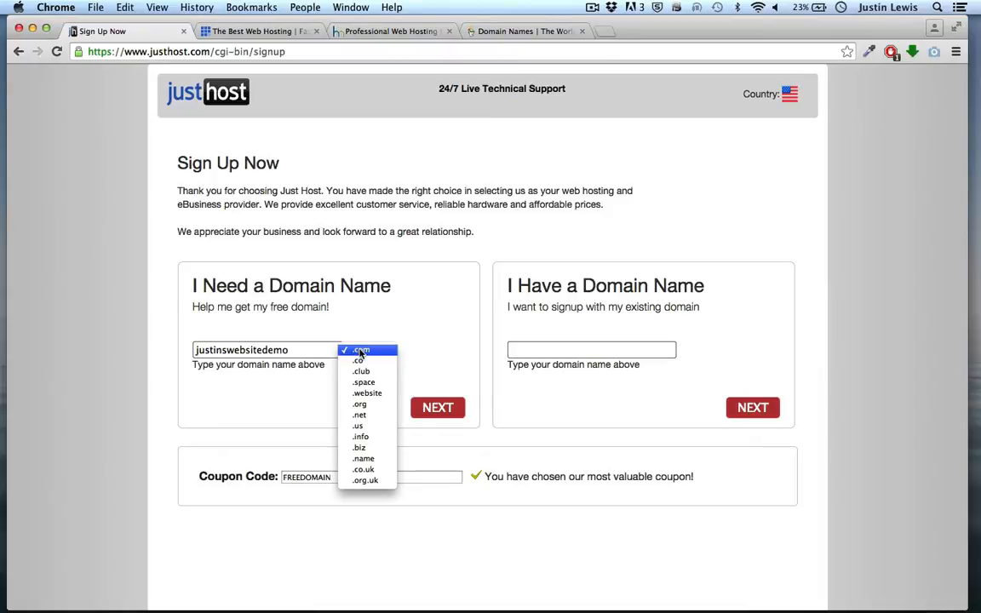
pyautogui.click(361, 350)
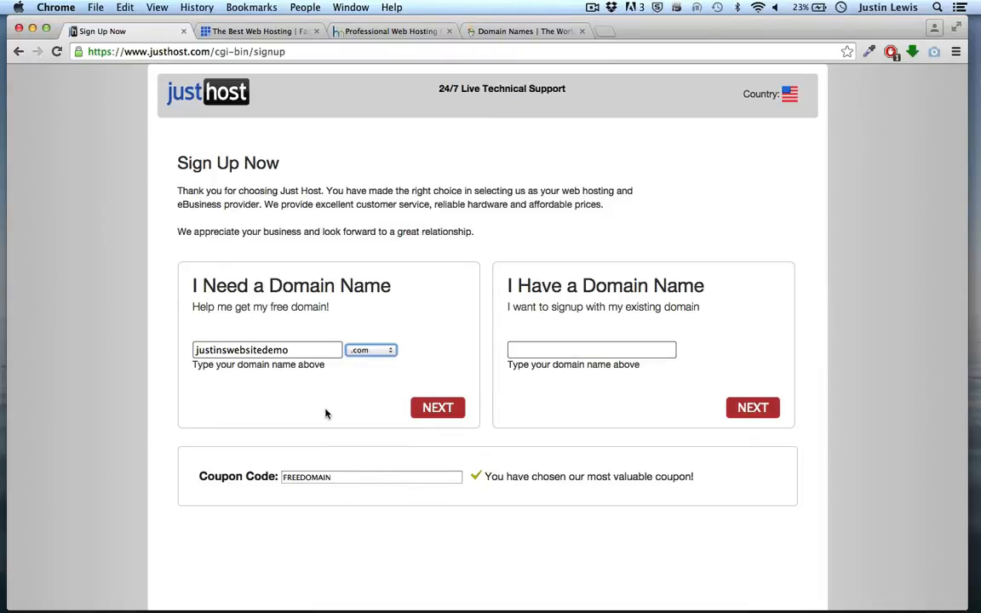
pyautogui.click(438, 407)
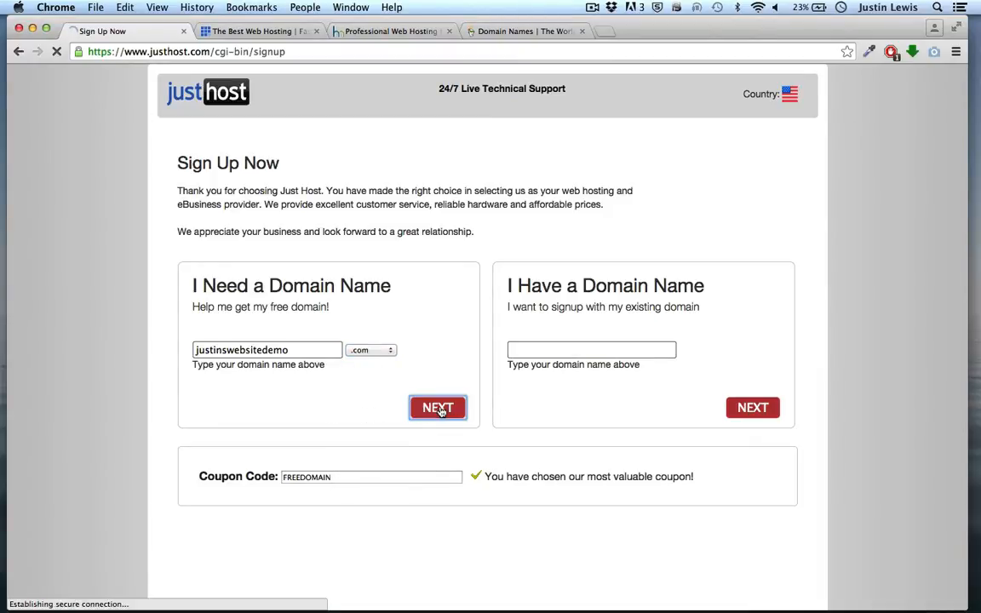
# Step: Change the account plan to Plus 1 Month at $14.99/mo, bringing the total to $67.73
pyautogui.click(437, 407)
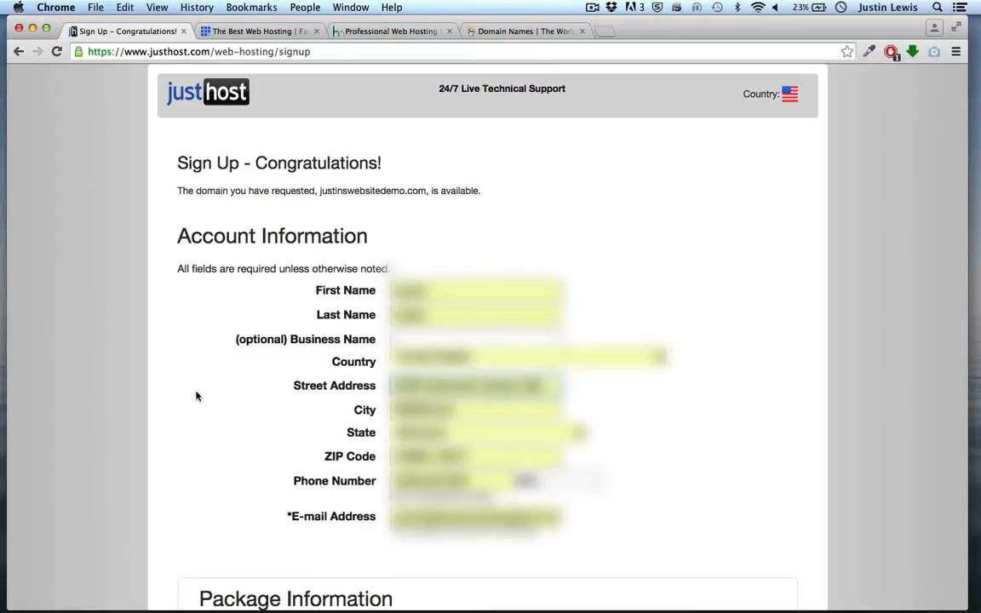
pyautogui.scroll(-3)
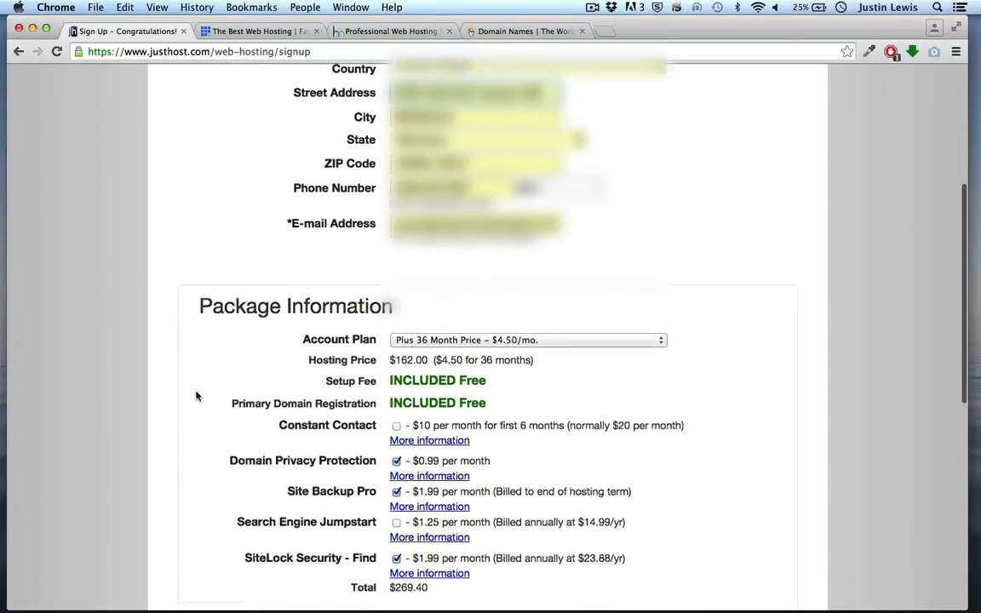
pyautogui.scroll(-3)
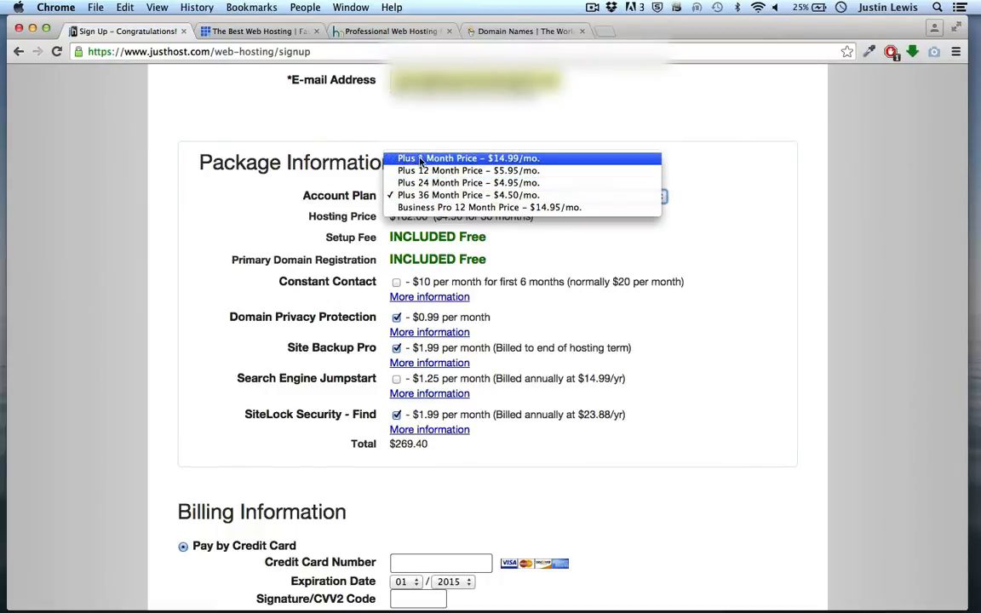
pyautogui.moveTo(334, 442)
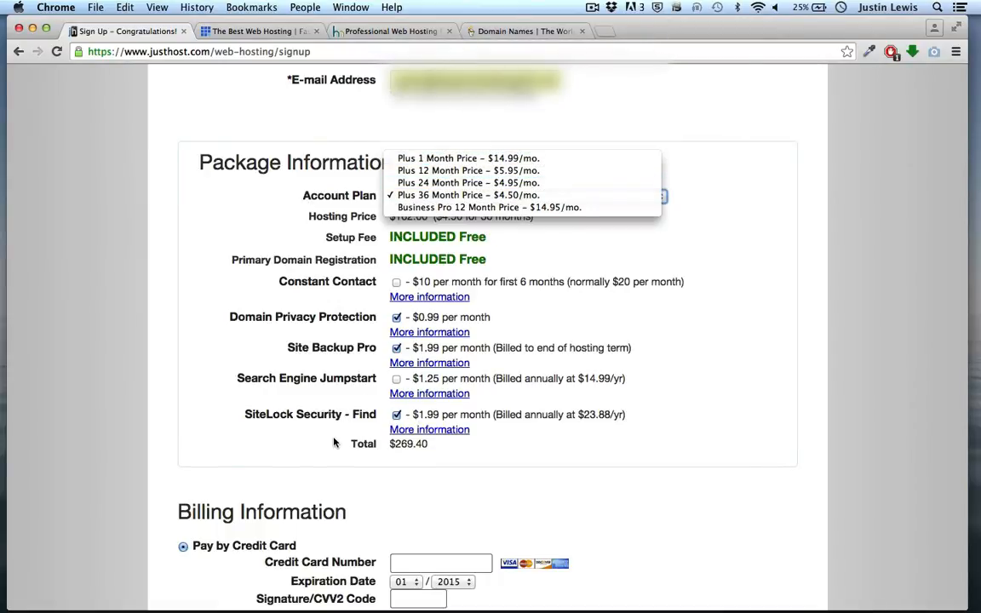
pyautogui.click(468, 194)
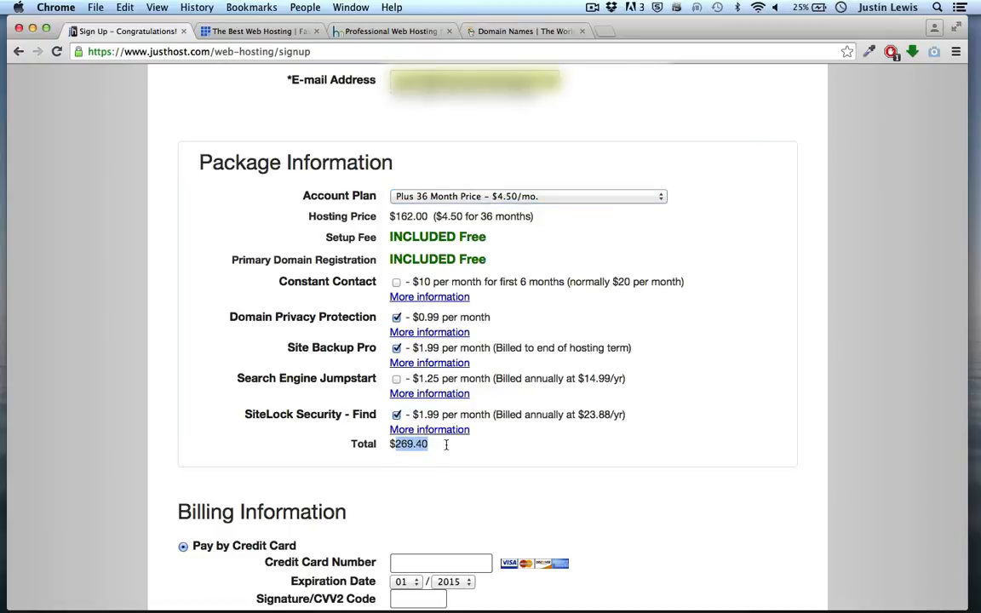
pyautogui.click(528, 195)
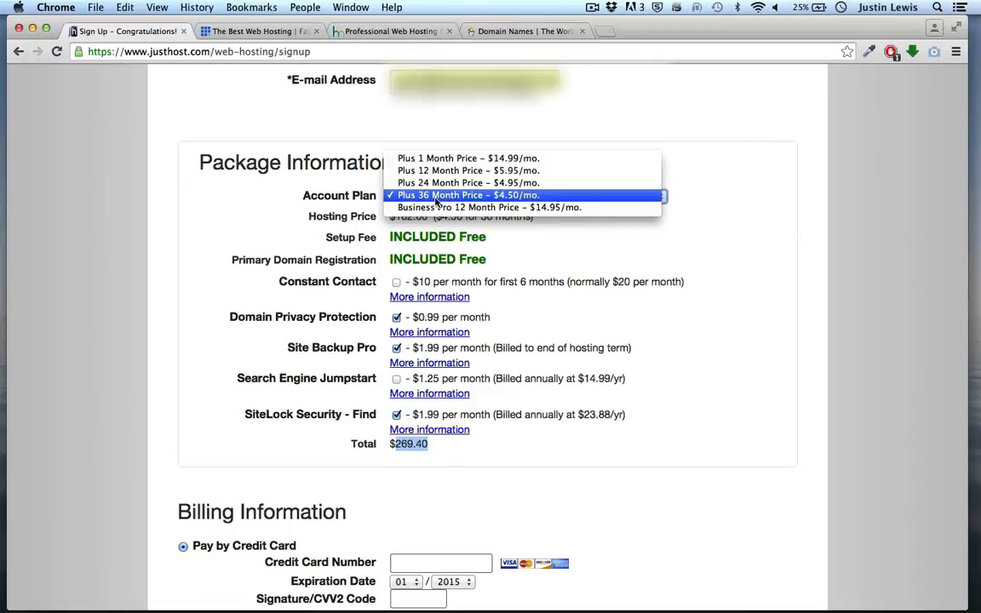
pyautogui.click(469, 158)
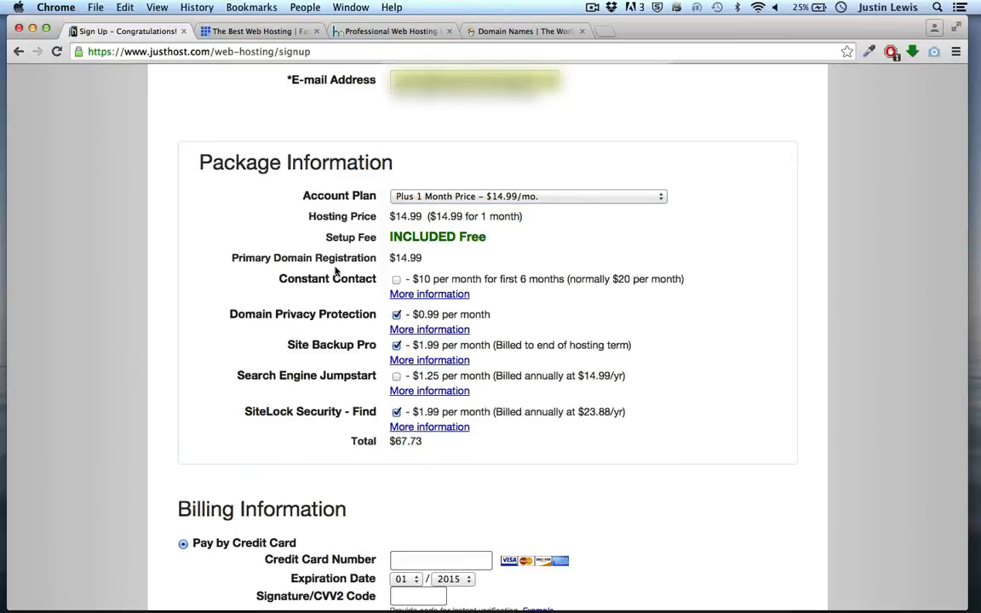
pyautogui.moveTo(378, 309)
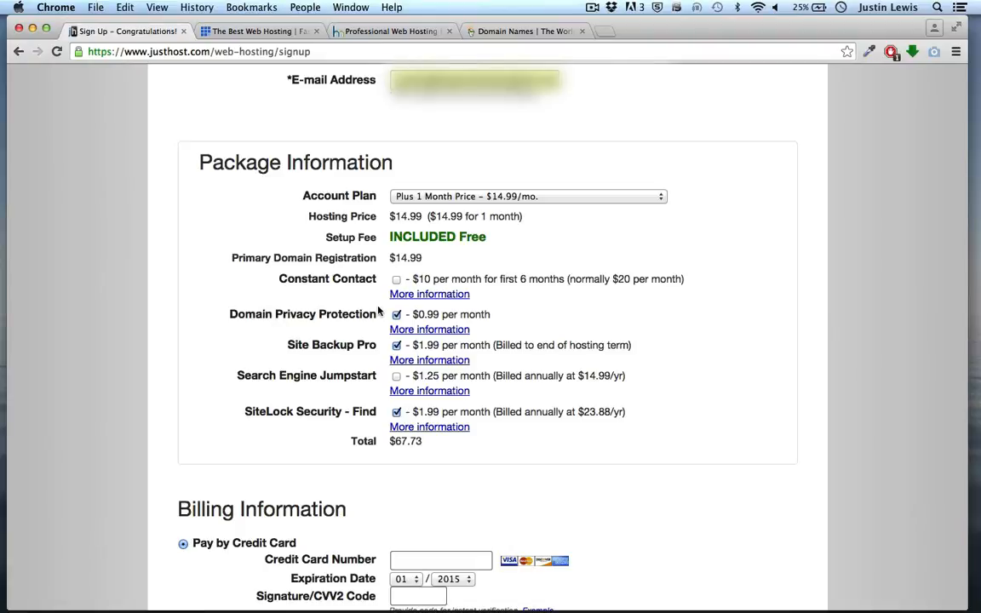
pyautogui.scroll(3)
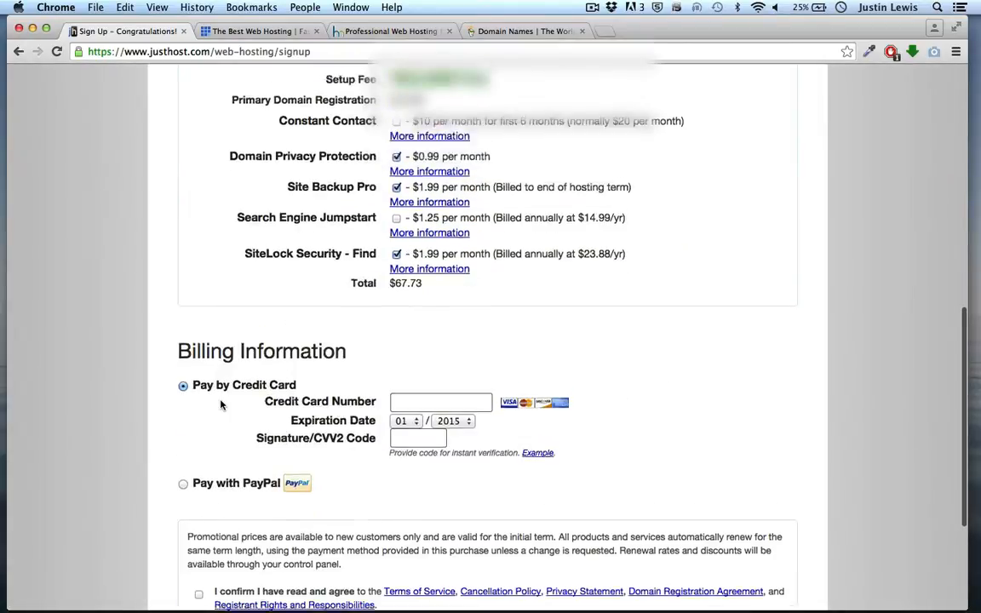
# Step: Remove Domain Privacy, Site Backup Pro and SiteLock, then submit the $29.98 order
pyautogui.scroll(3)
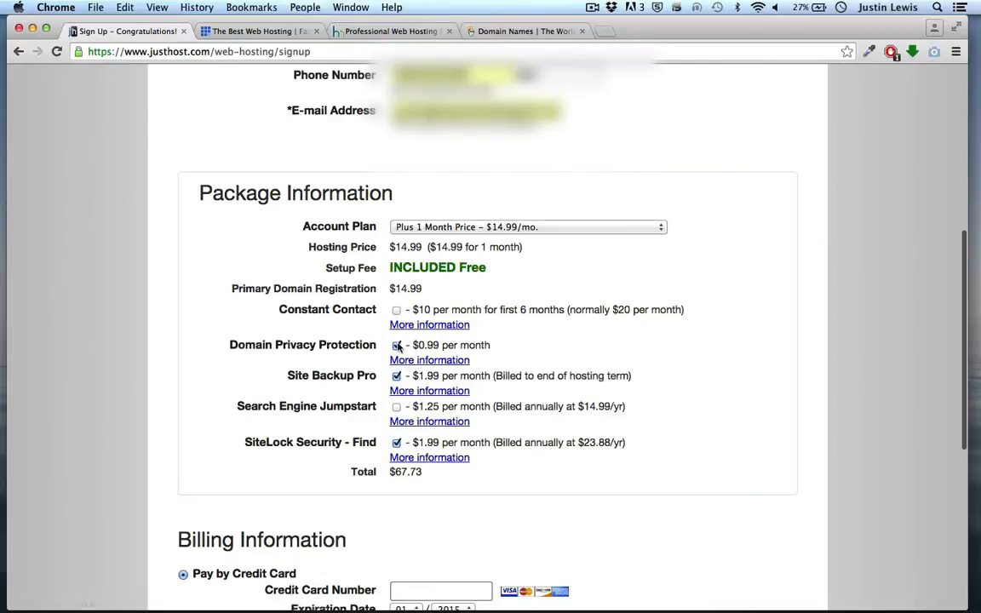
pyautogui.click(396, 345)
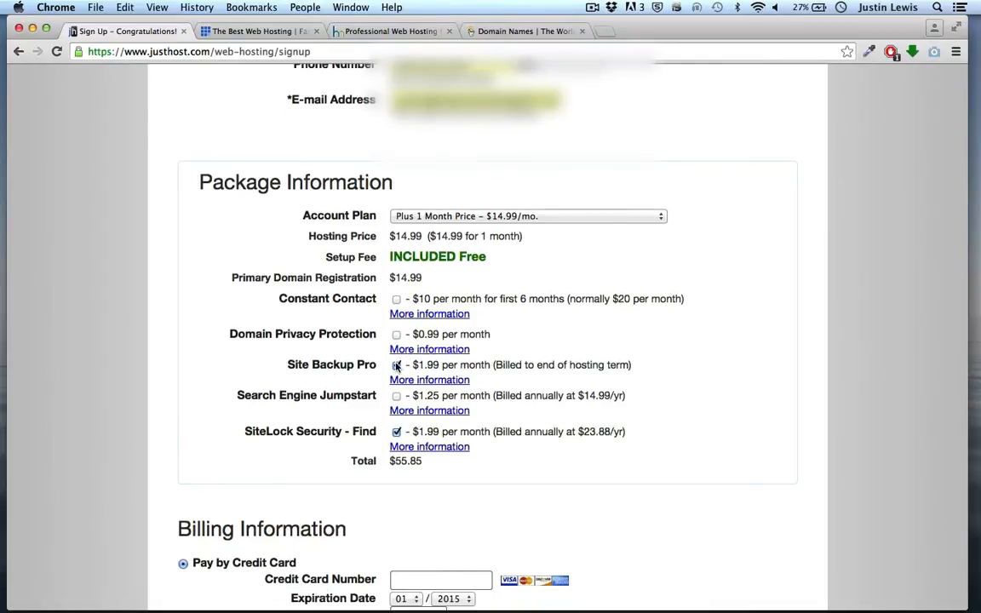
pyautogui.click(396, 364)
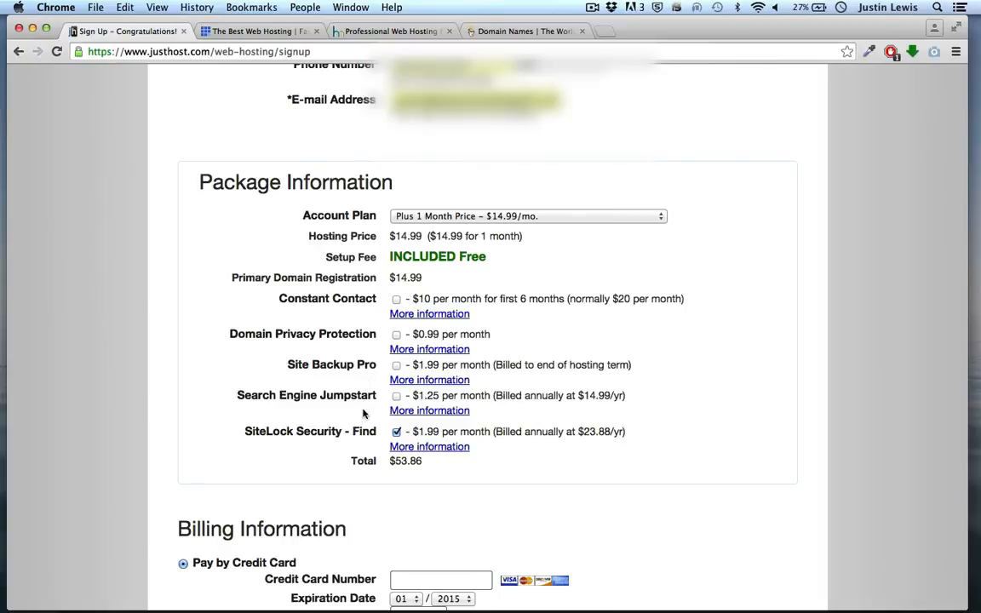
pyautogui.click(396, 432)
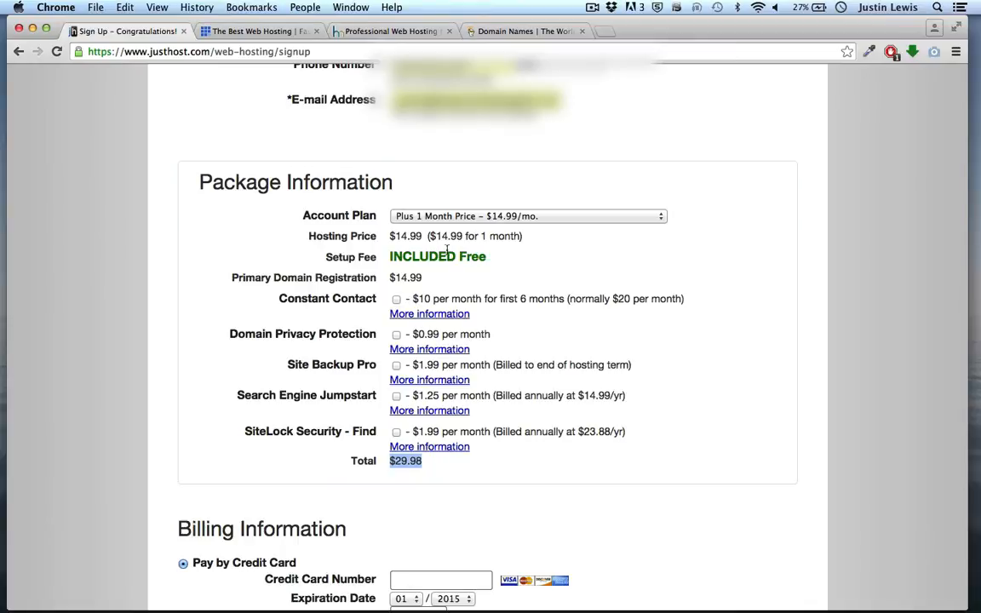
pyautogui.doubleClick(502, 236)
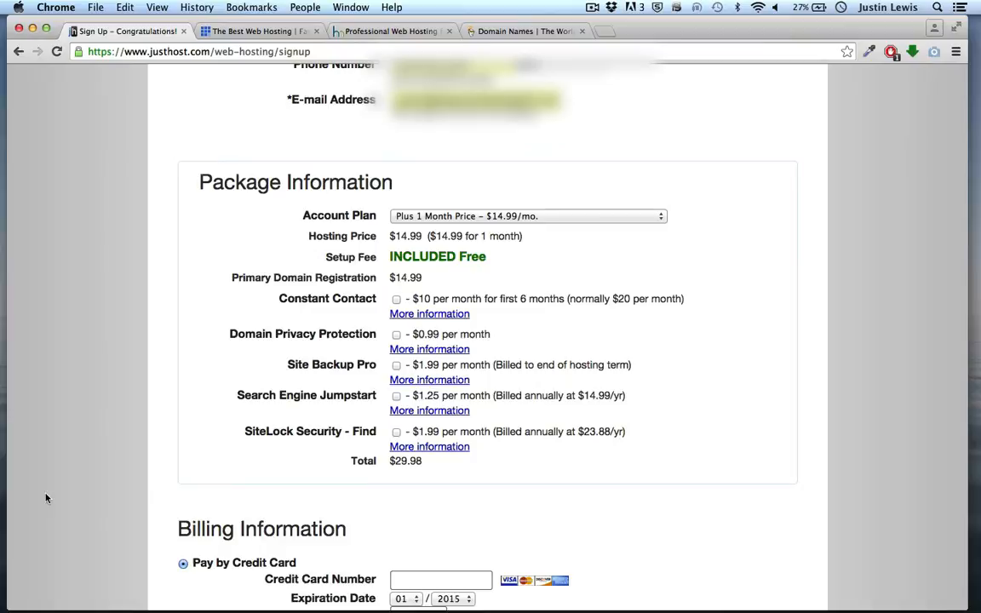
pyautogui.moveTo(132, 478)
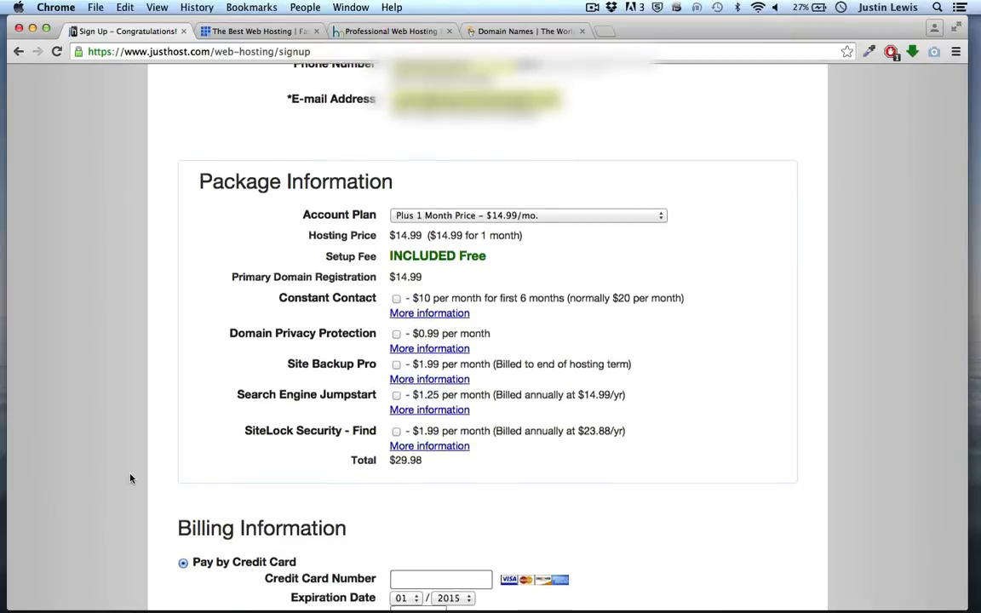
pyautogui.scroll(-3)
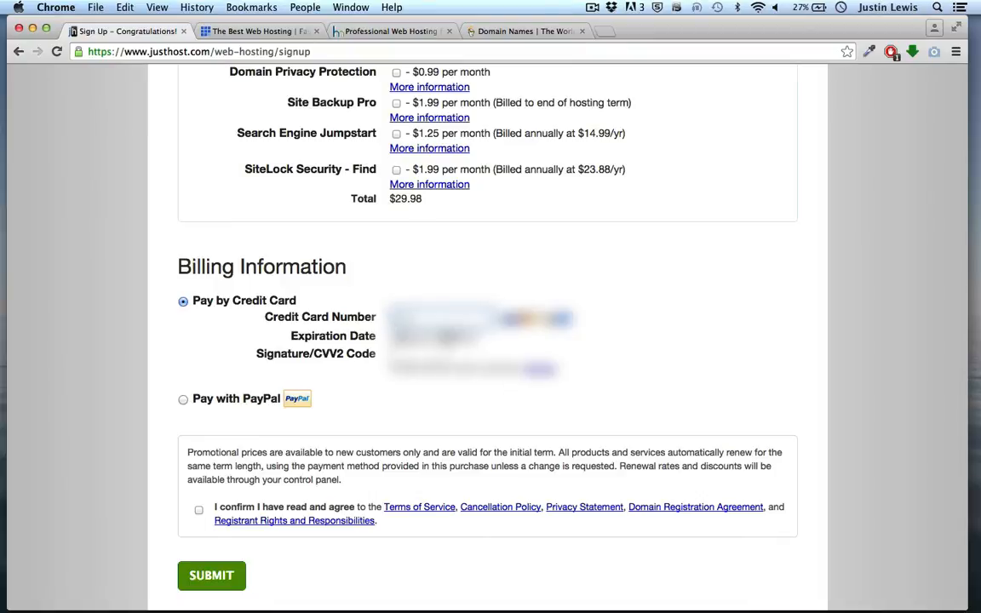
pyautogui.click(211, 575)
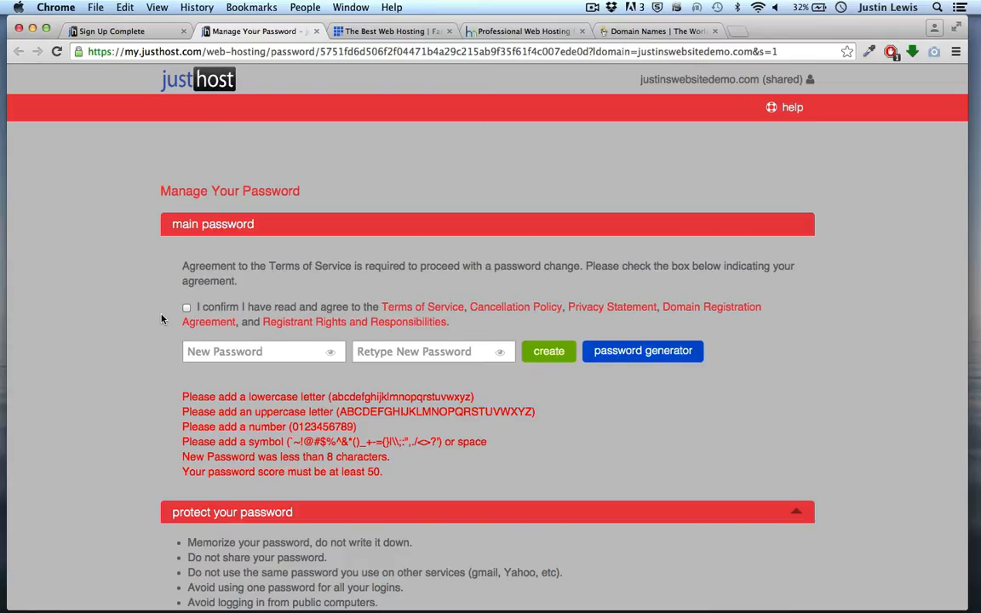
# Step: Agree to the terms of service and create the new account password
pyautogui.click(187, 308)
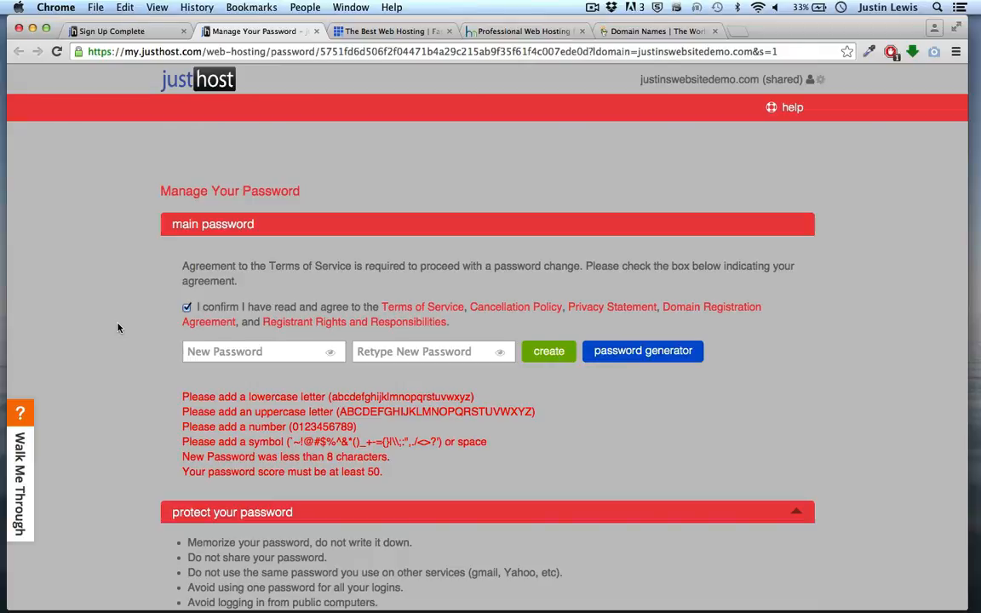
pyautogui.moveTo(515, 306)
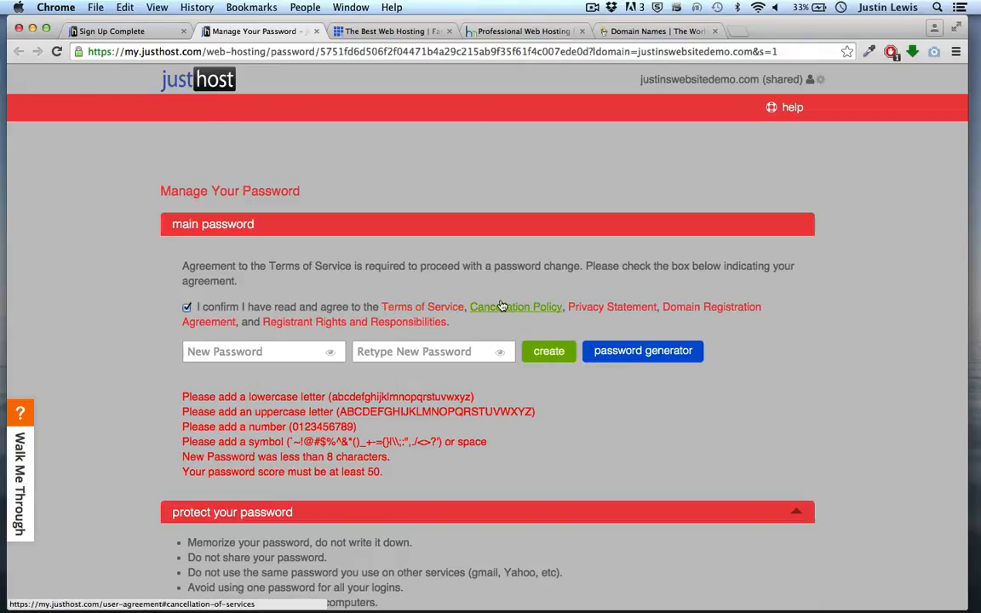
pyautogui.moveTo(686, 308)
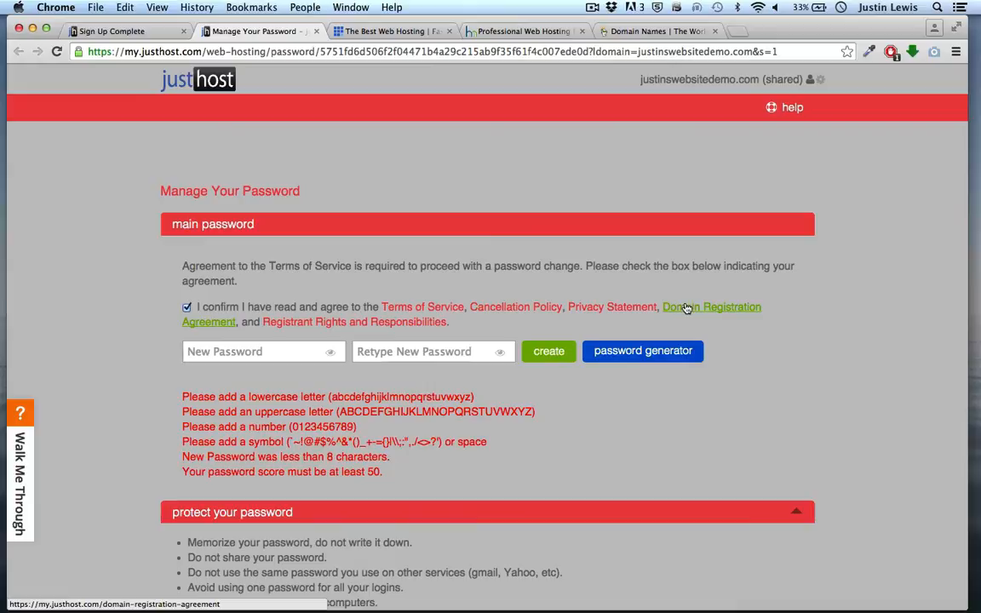
pyautogui.moveTo(114, 277)
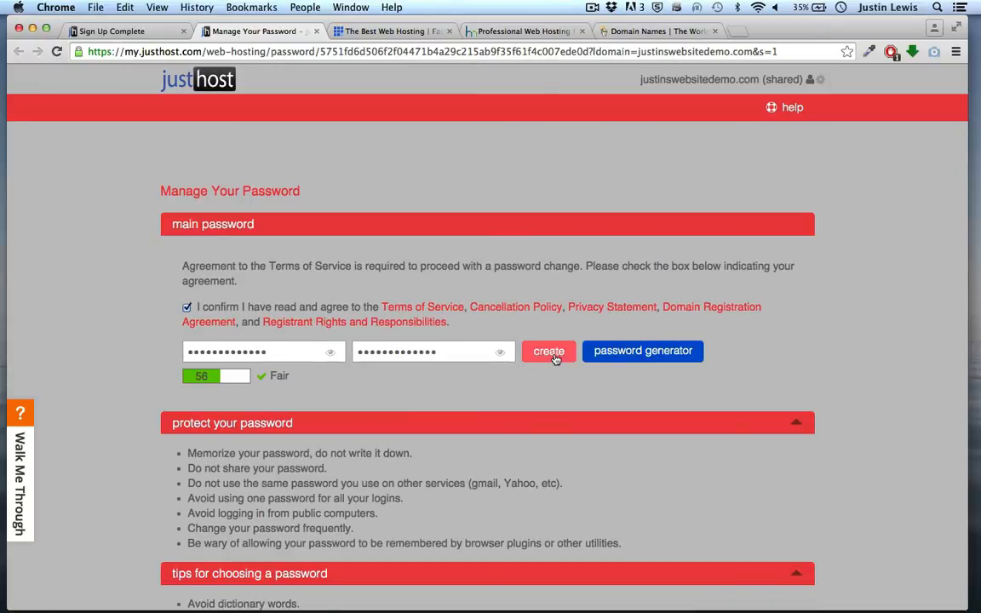
pyautogui.click(549, 351)
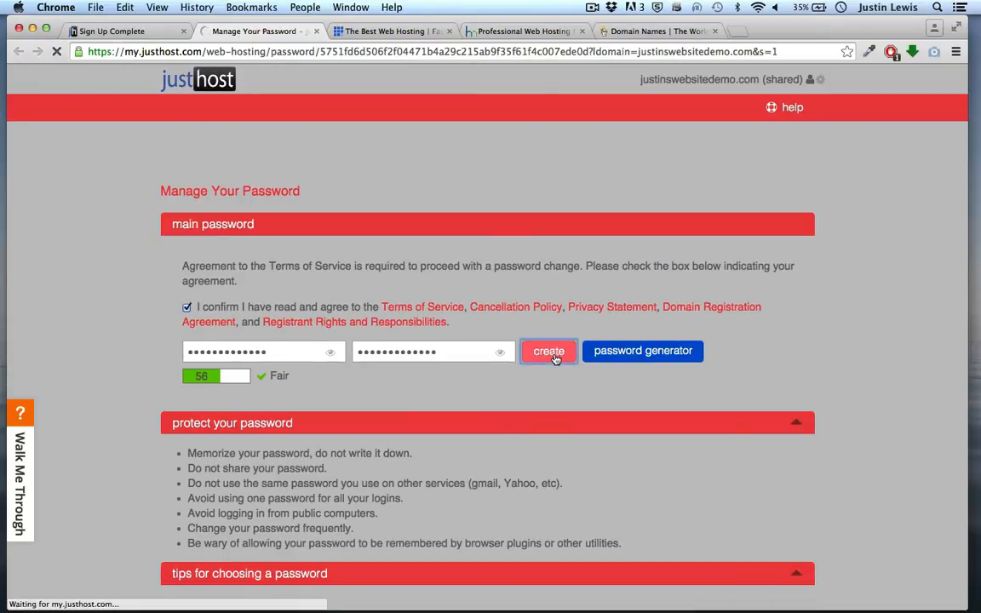
pyautogui.click(549, 351)
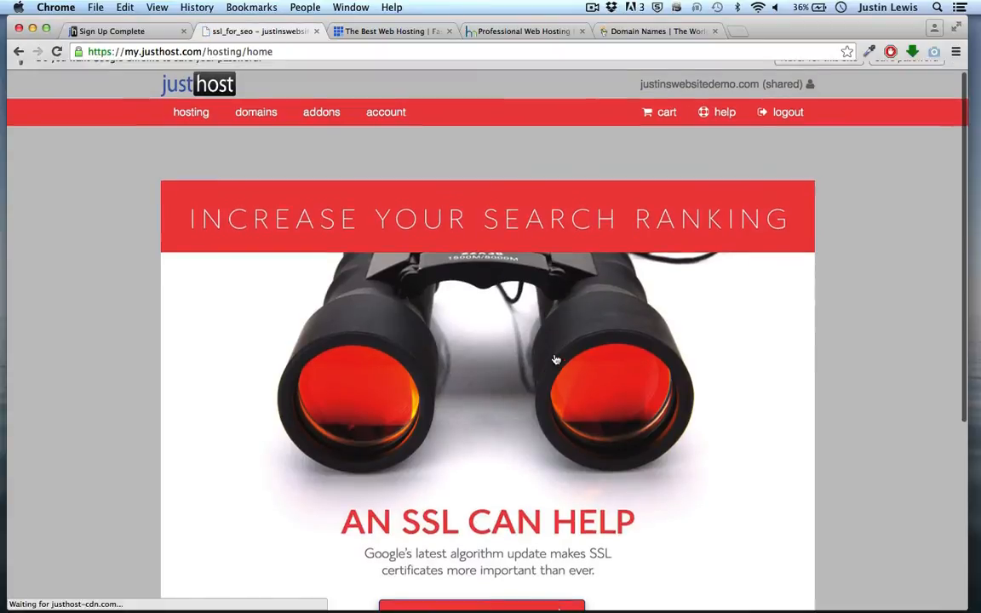
# Step: Dismiss the SSL promotion, browse the hosting home tools, and go to cPanel
pyautogui.click(191, 112)
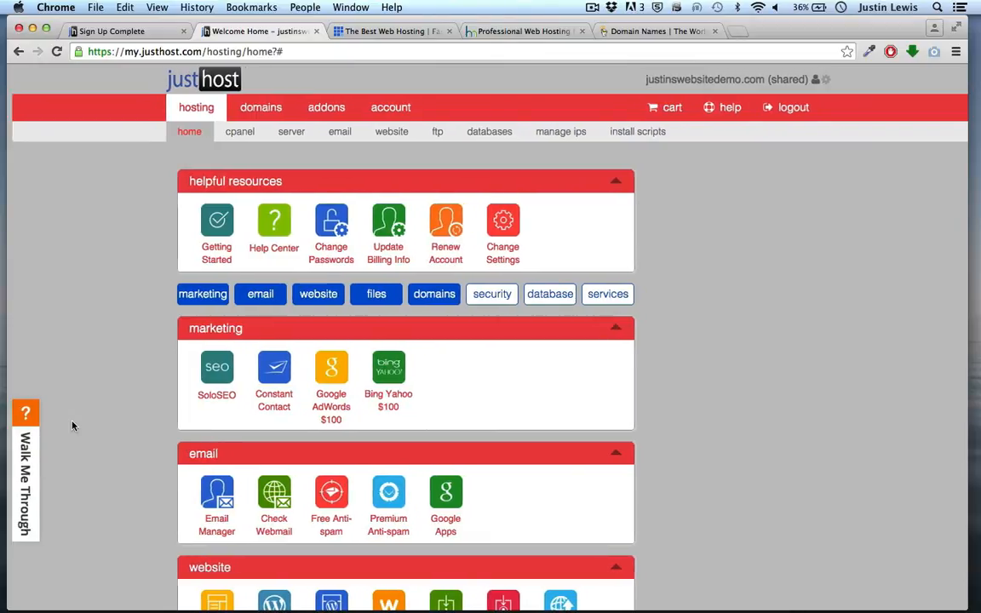
pyautogui.scroll(-3)
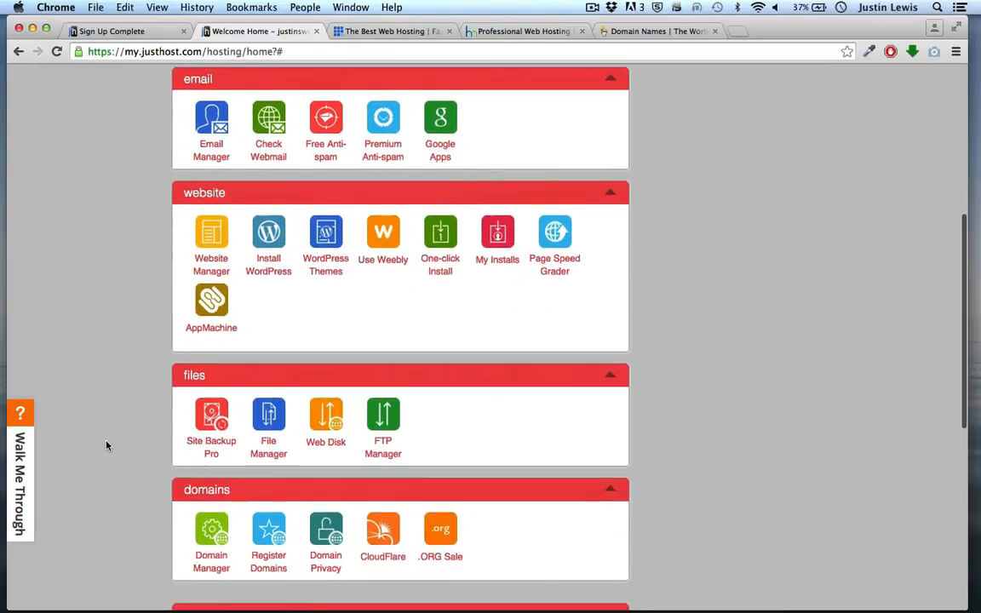
pyautogui.scroll(-3)
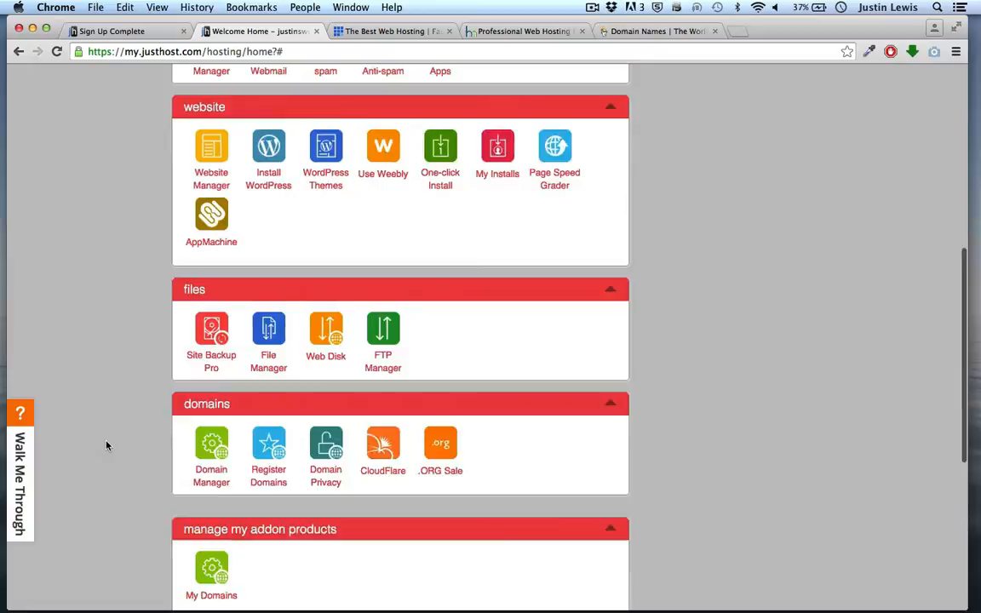
pyautogui.scroll(3)
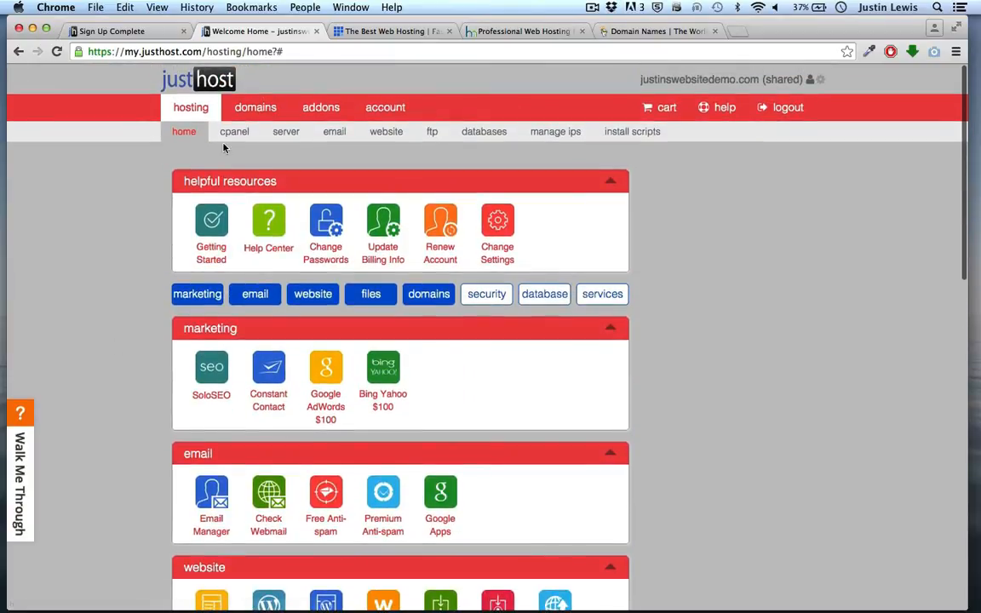
pyautogui.moveTo(234, 131)
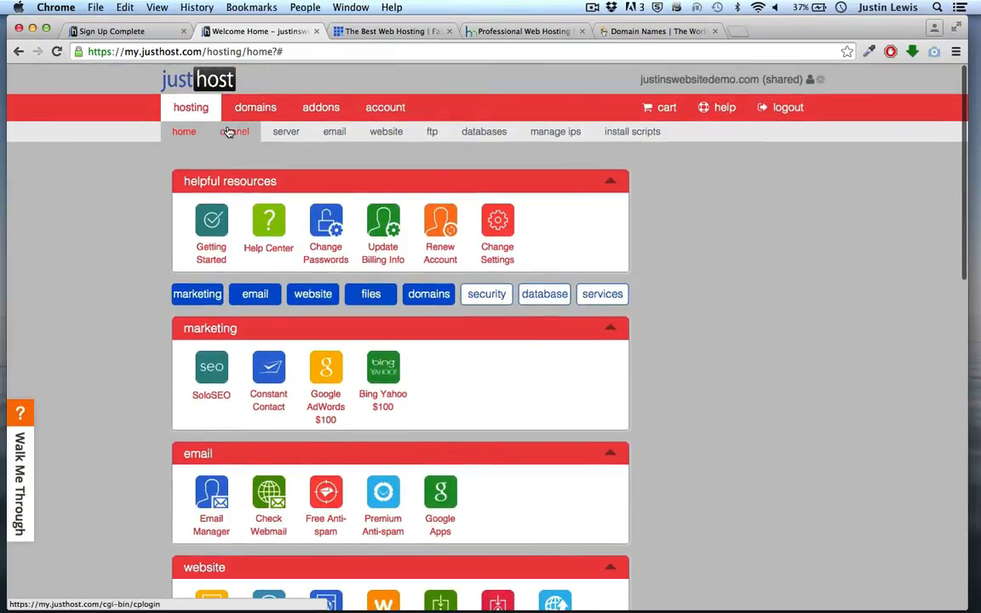
pyautogui.click(235, 131)
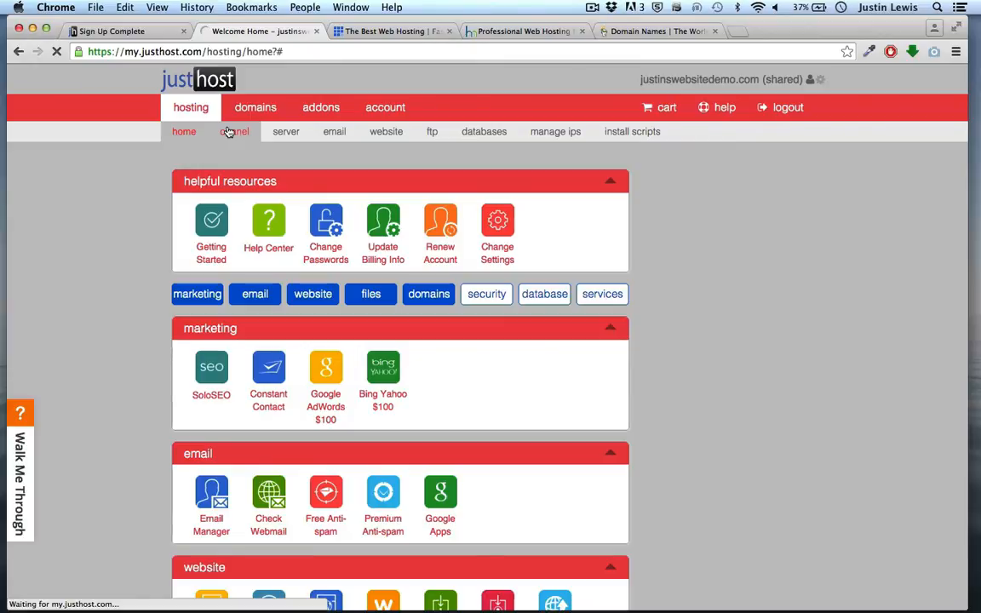
# Step: Browse the loaded cPanel's website builder and One-Click Installs tools
pyautogui.click(236, 131)
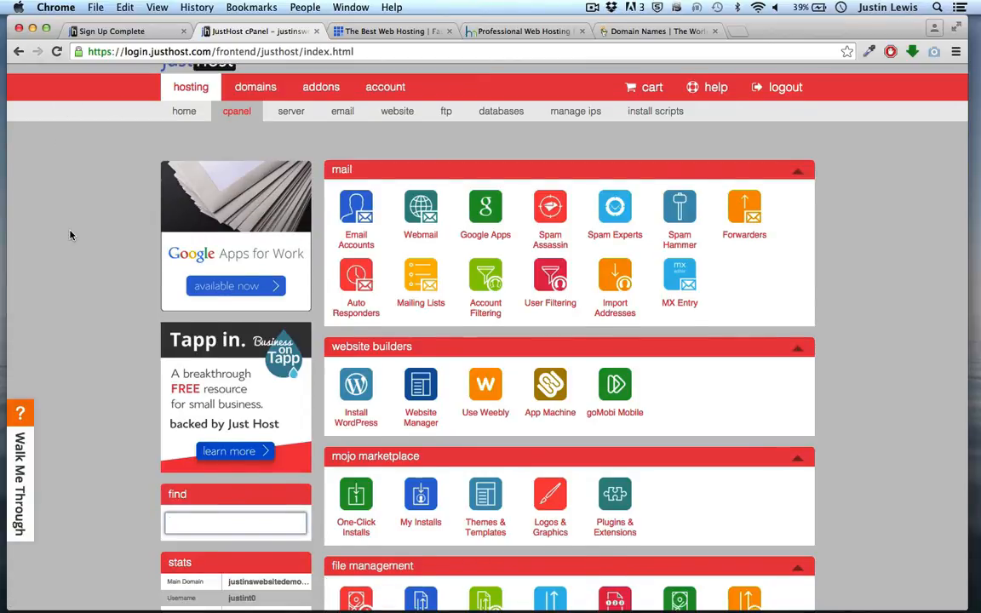
pyautogui.scroll(-3)
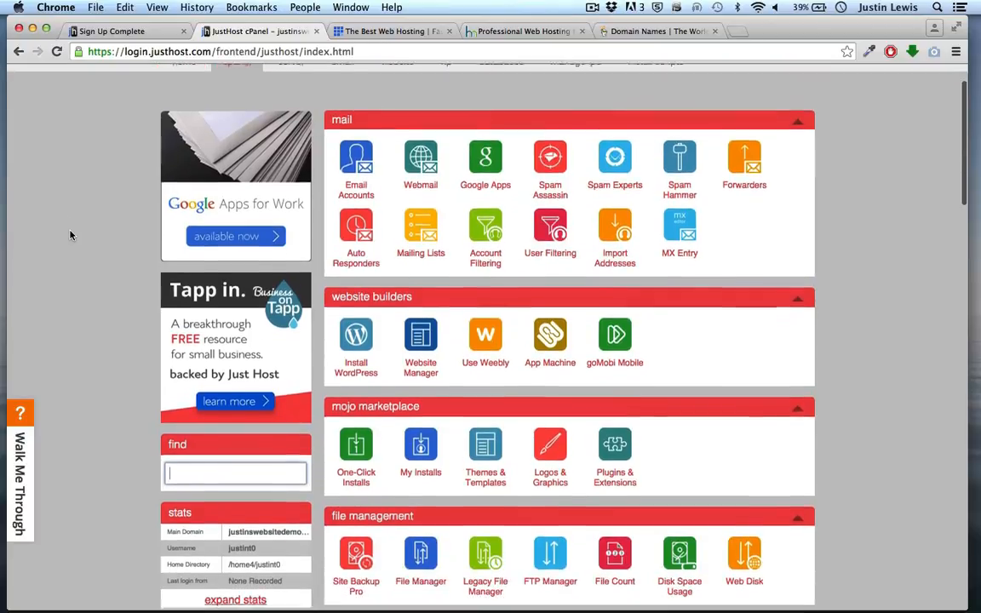
pyautogui.scroll(3)
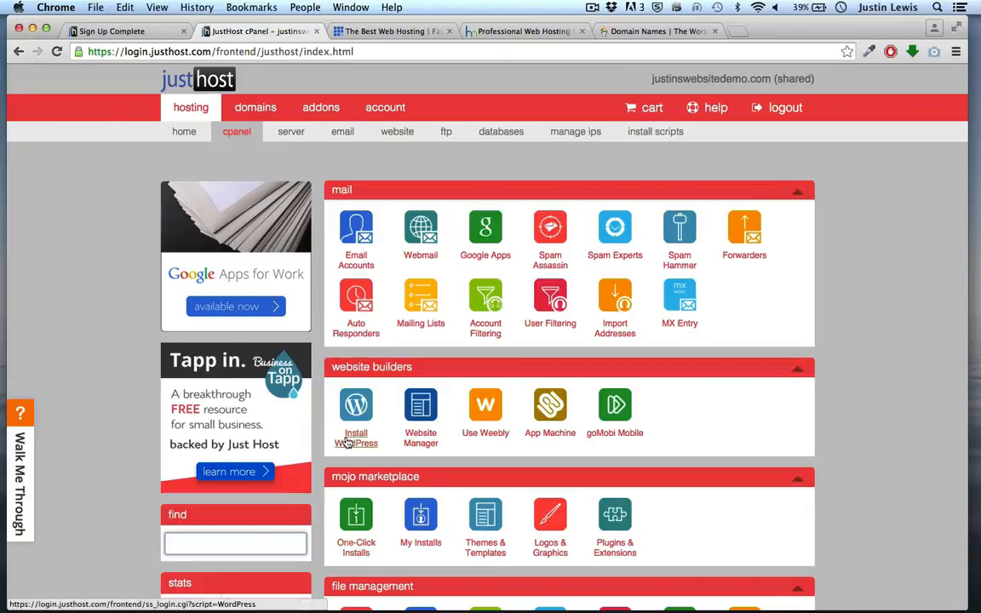
pyautogui.moveTo(356, 547)
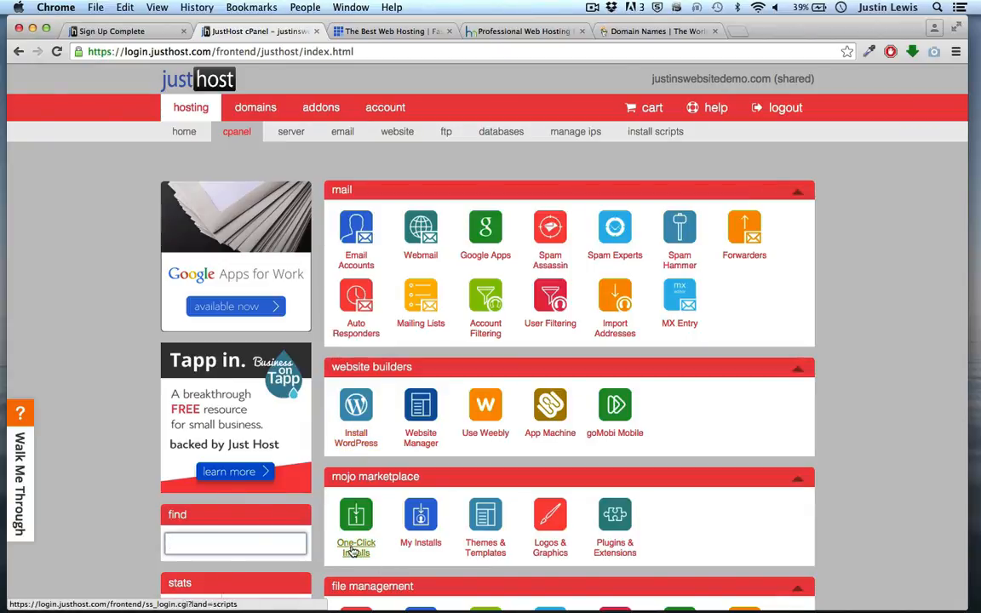